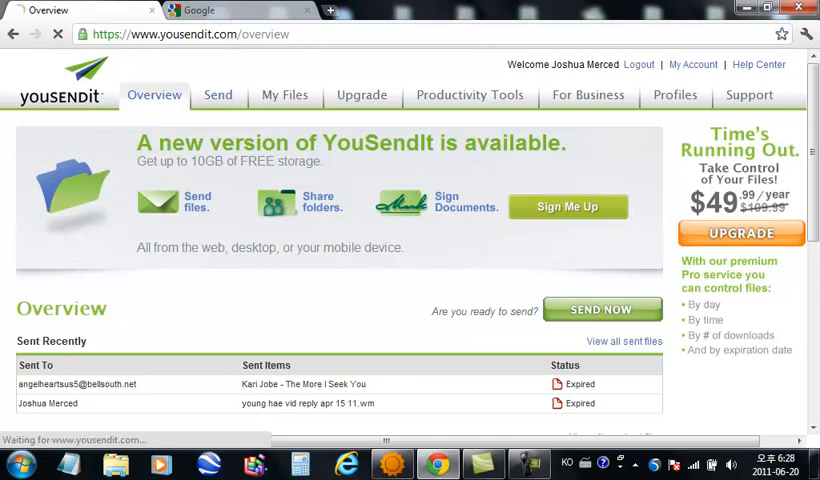
- Fill the Send Files form with recipient 'jo…', subject 'abk' and message 'abk'
{"action": "left_click", "coordinate": [218, 94]}
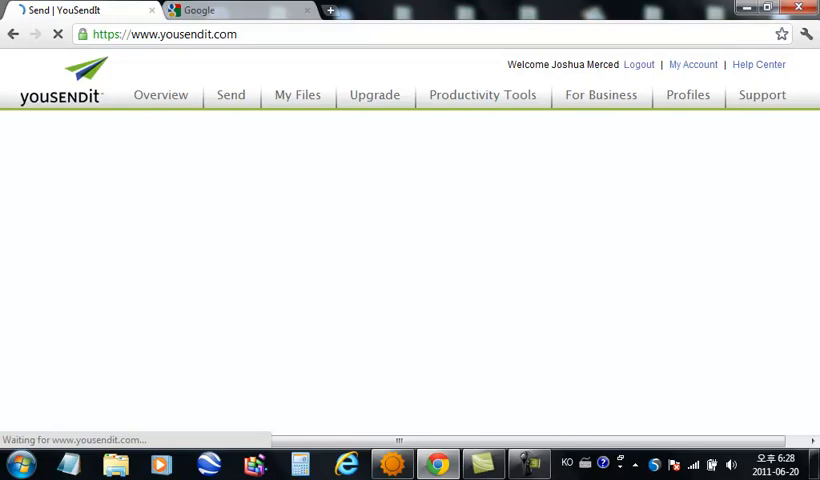
{"action": "left_click", "coordinate": [230, 94]}
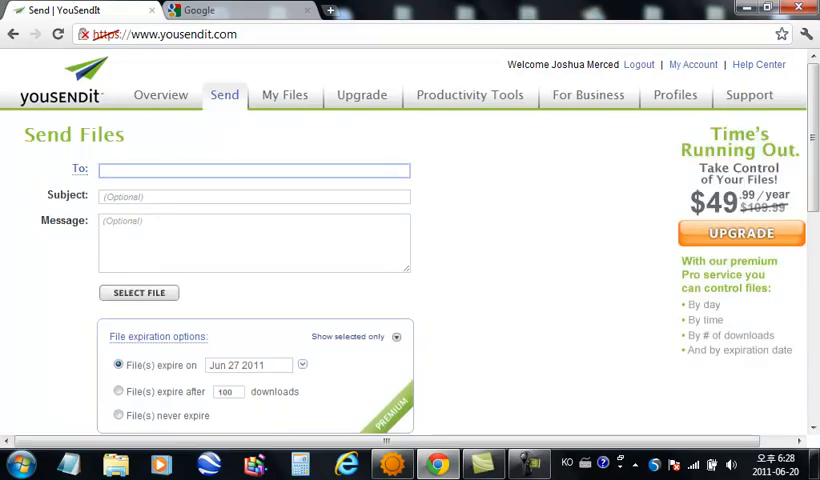
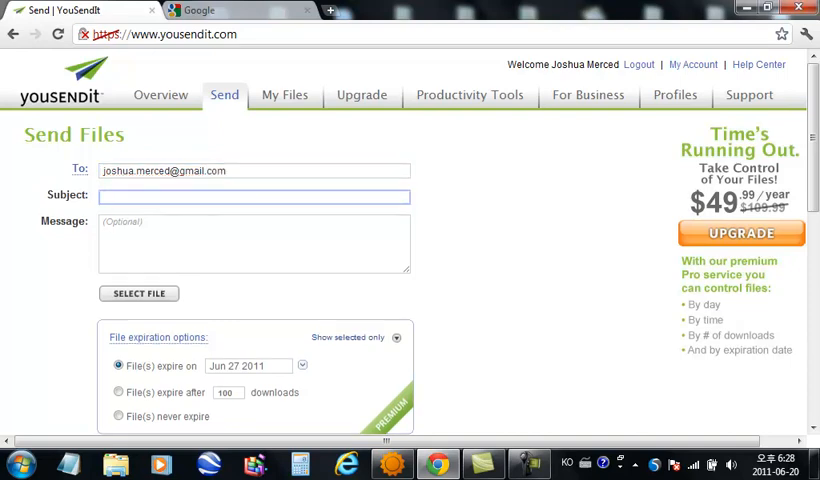
{"action": "type", "text": "abk"}
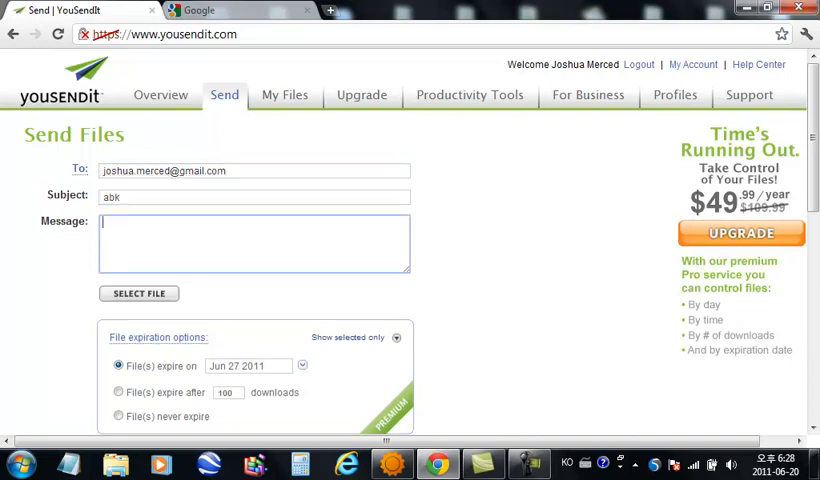
{"action": "type", "text": "abk"}
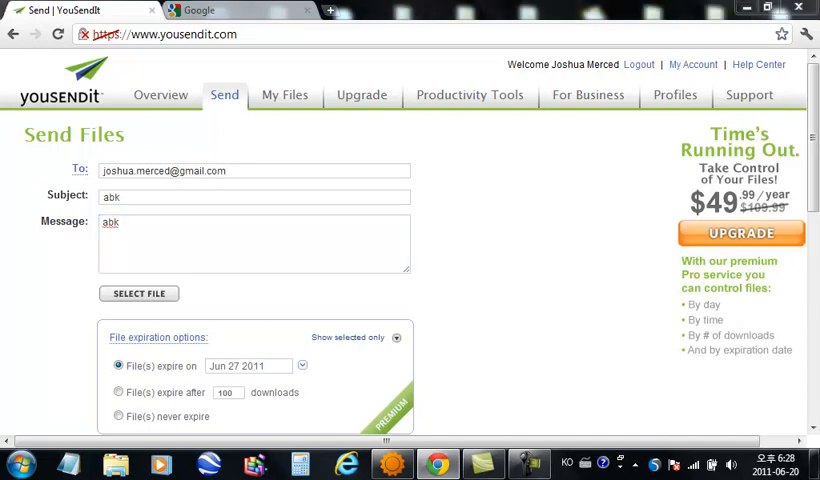
- Attach 'Anthony Robbins - Lessons in Mastery D1.wma' from the self help-biz library folder
{"action": "left_click", "coordinate": [138, 293]}
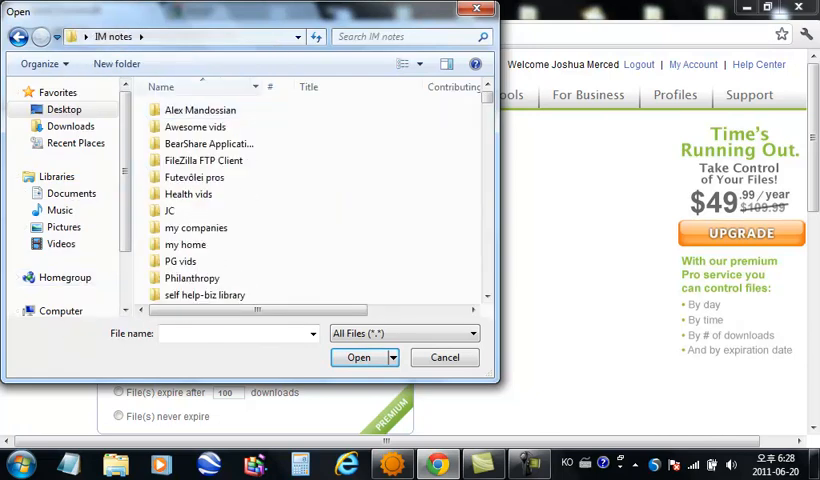
{"action": "left_click", "coordinate": [145, 37]}
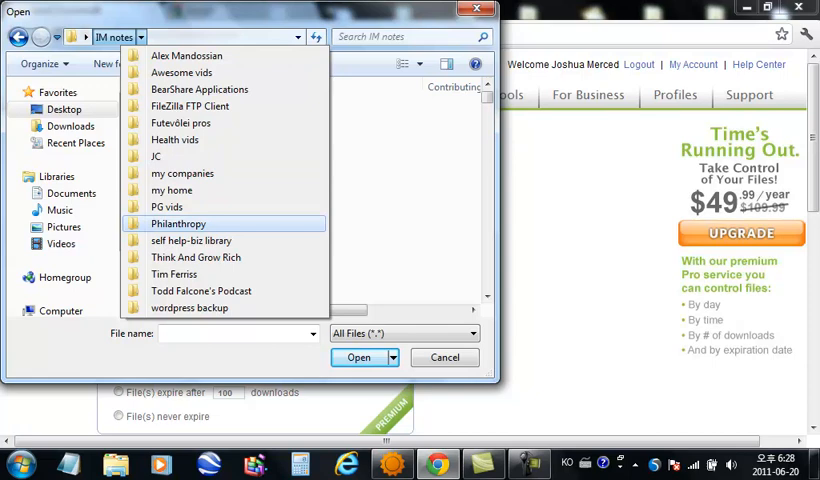
{"action": "left_click", "coordinate": [178, 223]}
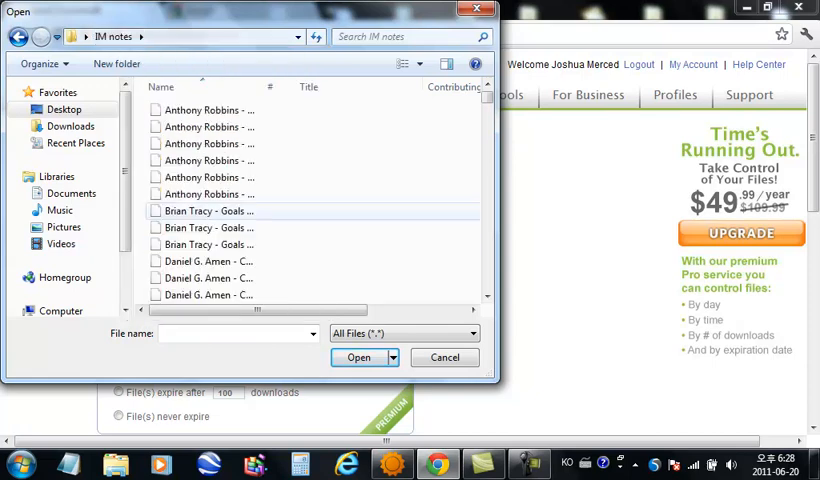
{"action": "left_click", "coordinate": [210, 110]}
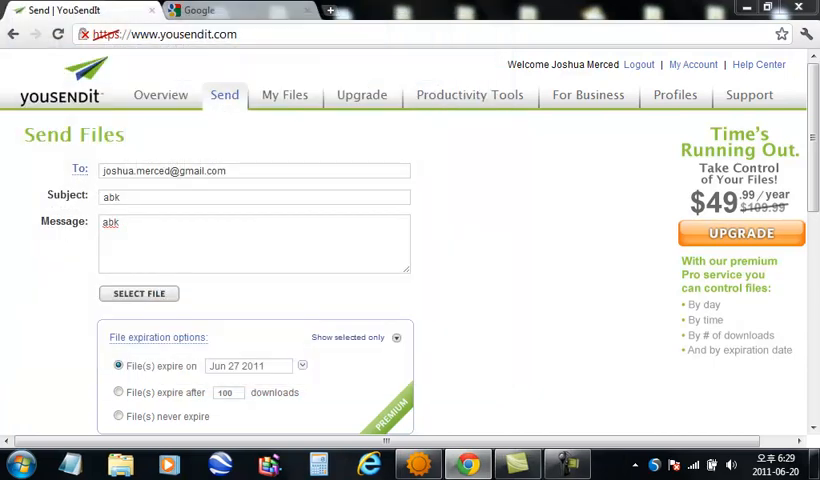
{"action": "left_click", "coordinate": [138, 293]}
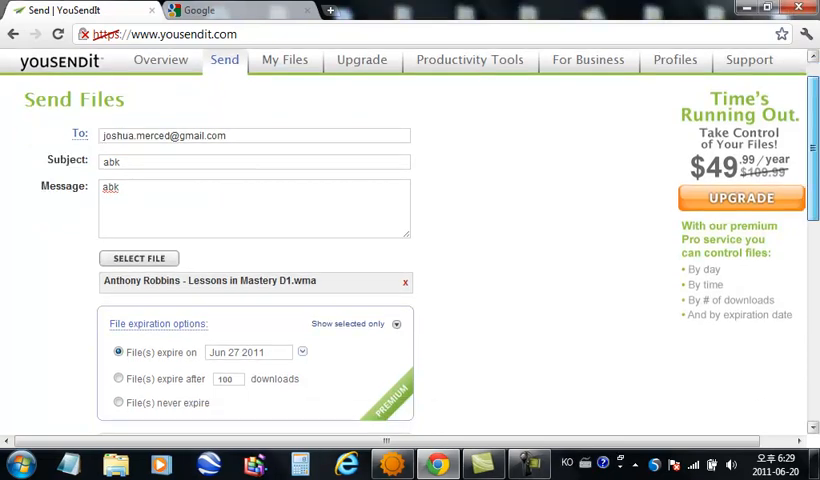
{"action": "scroll", "scroll_direction": "down", "scroll_amount": 3}
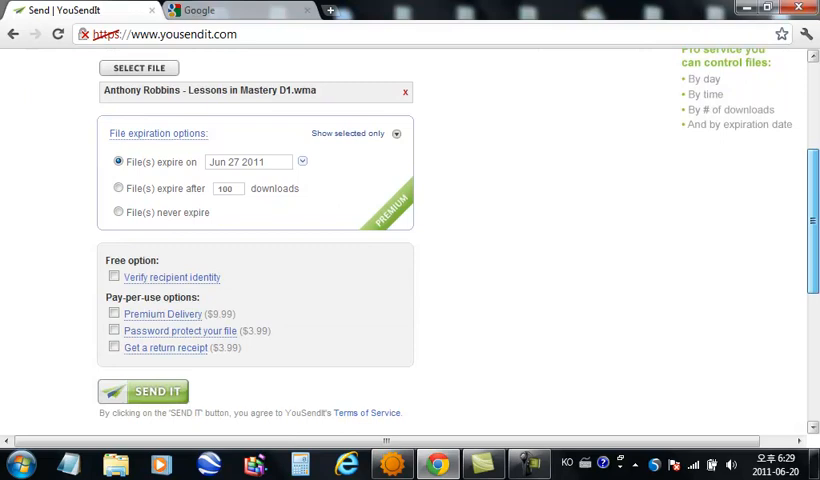
{"action": "scroll", "scroll_direction": "down", "scroll_amount": 3}
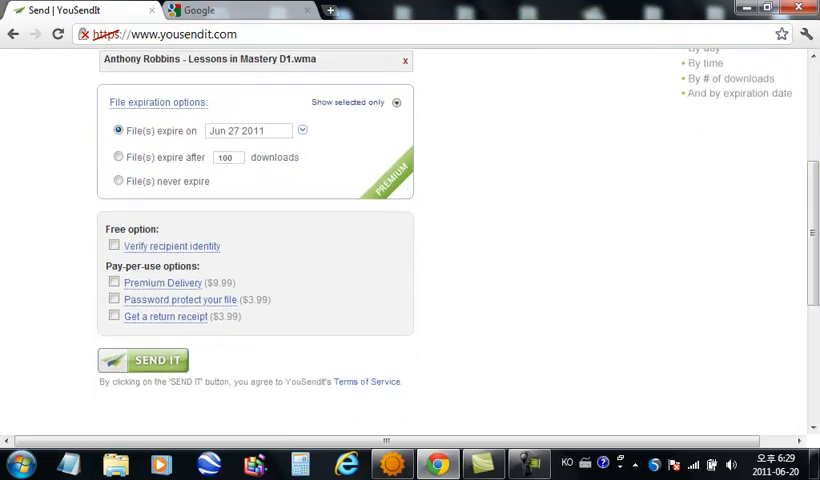
{"action": "mouse_move", "coordinate": [142, 360]}
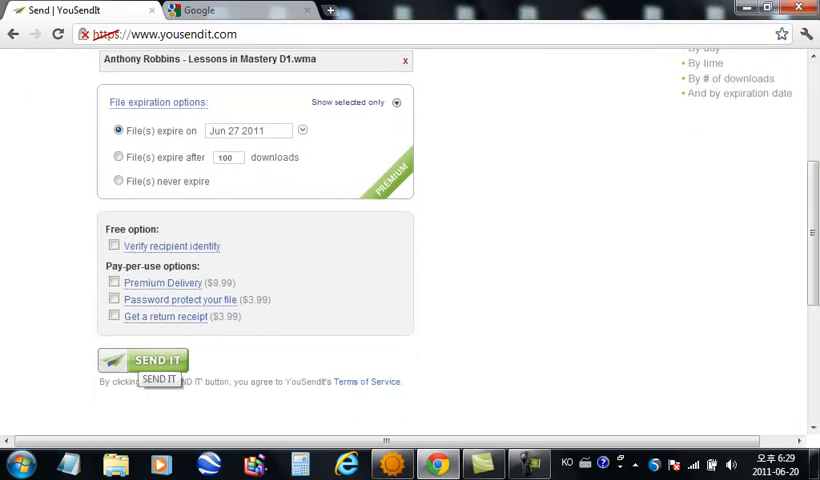
{"action": "left_click", "coordinate": [143, 360]}
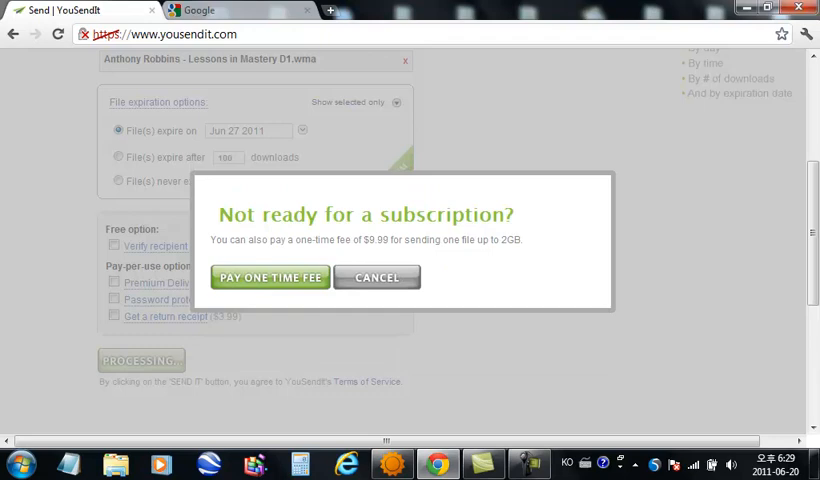
{"action": "left_click", "coordinate": [377, 277]}
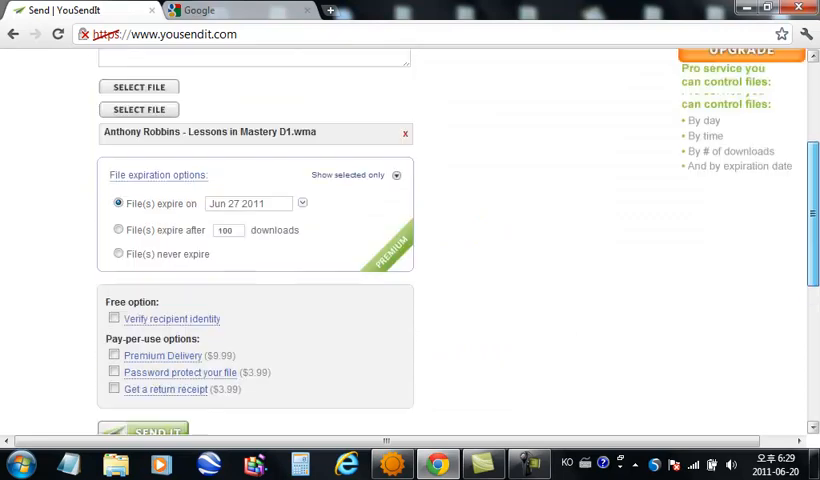
- Swap the attachment for 'Brian Tracy - Goals D1.wma' and decline the desktop app suggestion
{"action": "scroll", "scroll_direction": "up", "scroll_amount": 3}
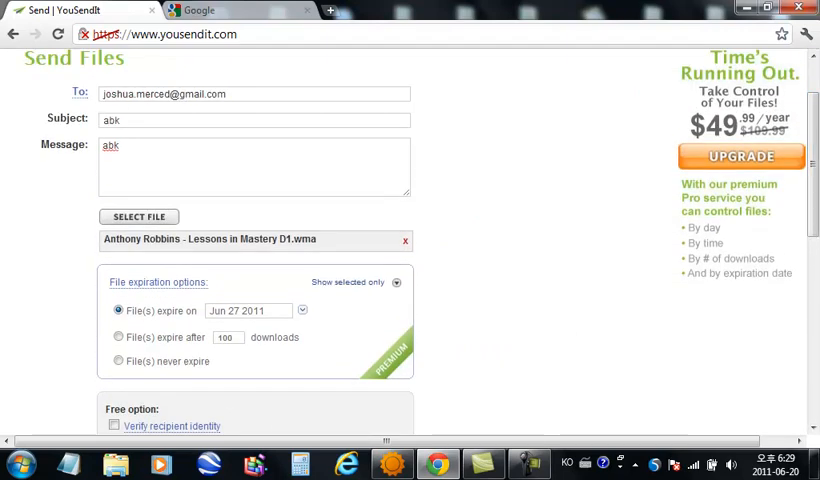
{"action": "left_click", "coordinate": [404, 240]}
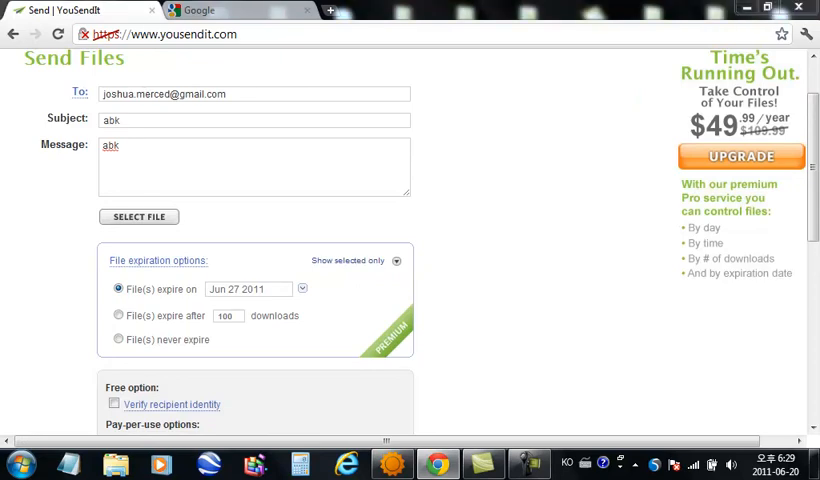
{"action": "left_click", "coordinate": [139, 216]}
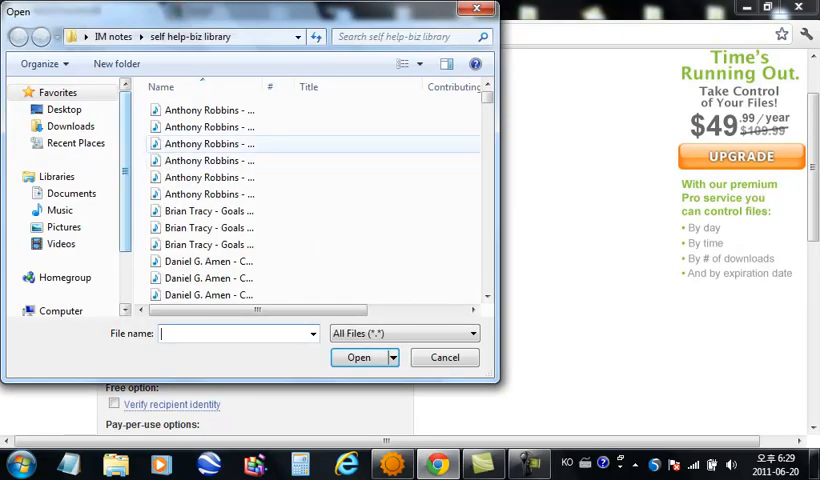
{"action": "left_click", "coordinate": [209, 210]}
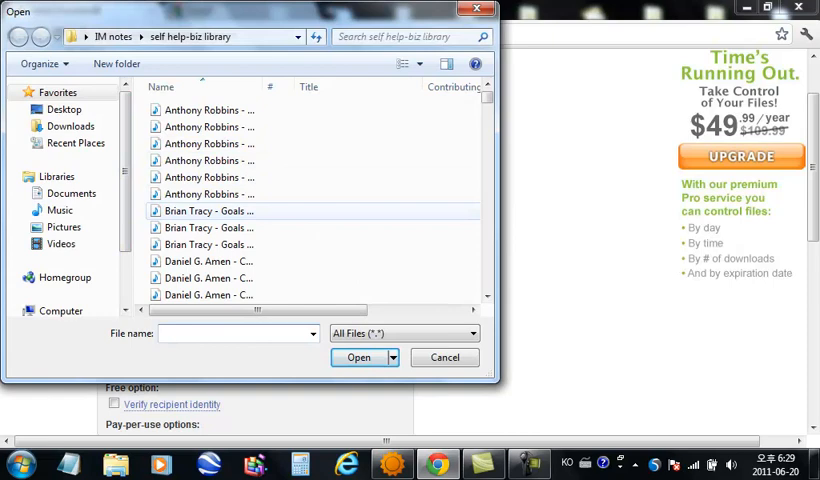
{"action": "left_click", "coordinate": [208, 211]}
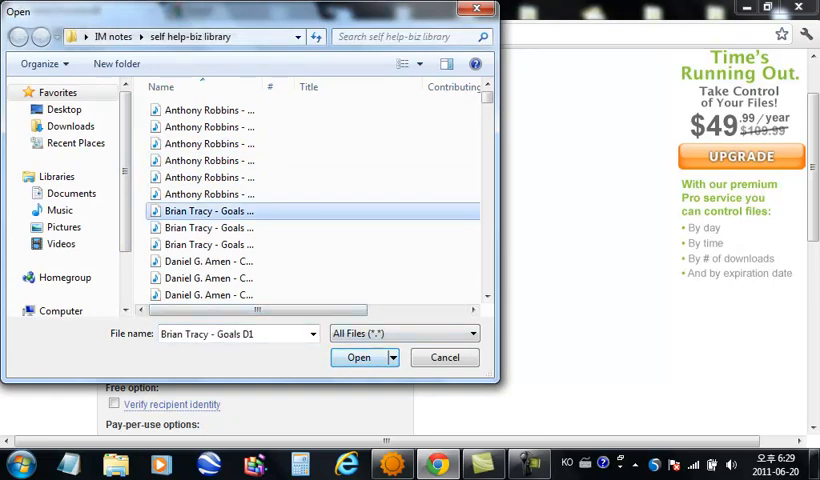
{"action": "left_click", "coordinate": [444, 357]}
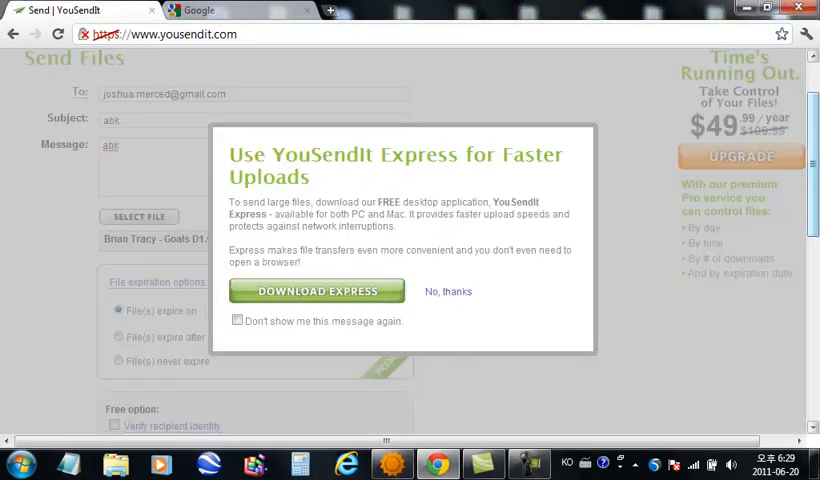
{"action": "mouse_move", "coordinate": [448, 291]}
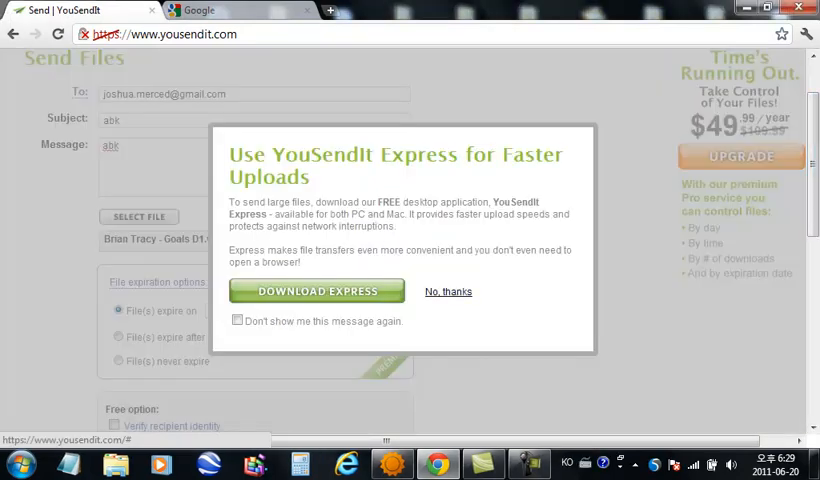
{"action": "left_click", "coordinate": [448, 291]}
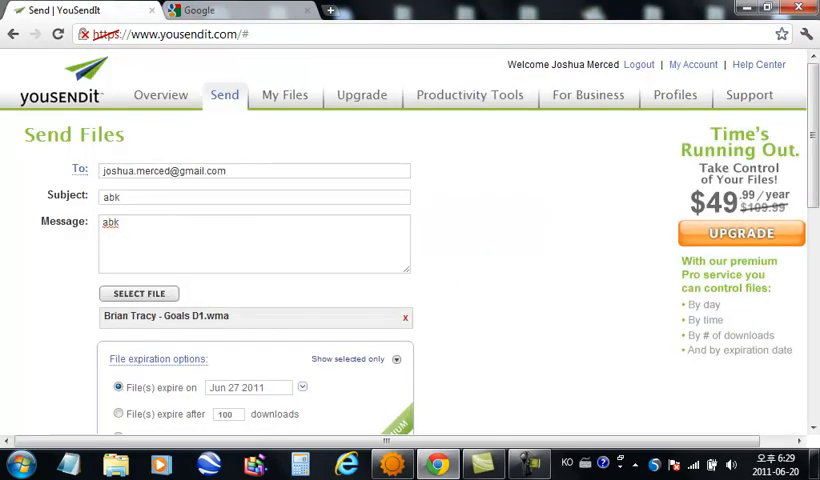
- Send the Brian Tracy file and tick 'Don't show me this message again' on the trial popup
{"action": "scroll", "scroll_direction": "down", "scroll_amount": 3}
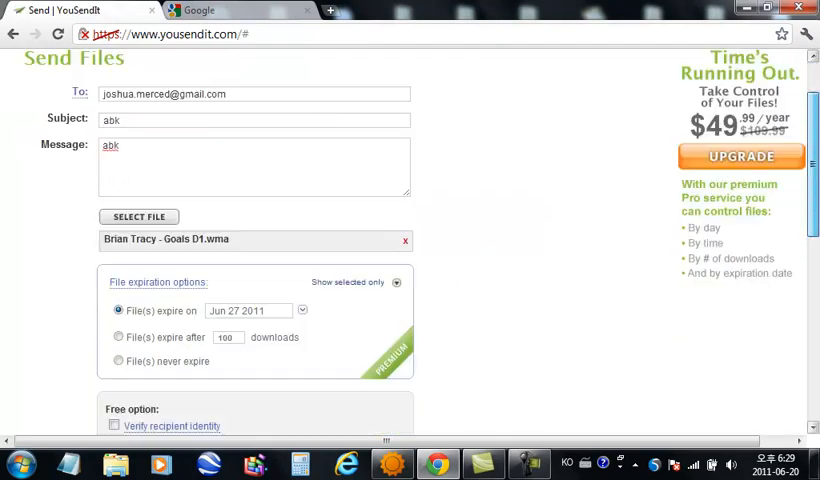
{"action": "scroll", "scroll_direction": "down", "scroll_amount": 3}
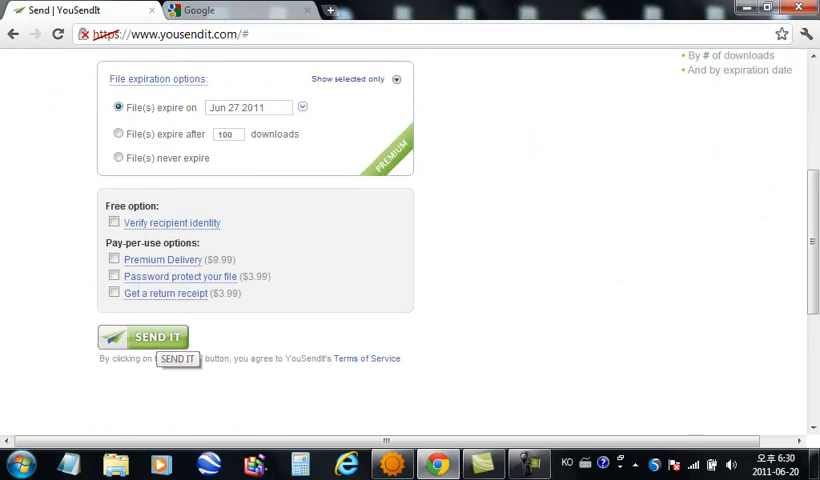
{"action": "left_click", "coordinate": [142, 337]}
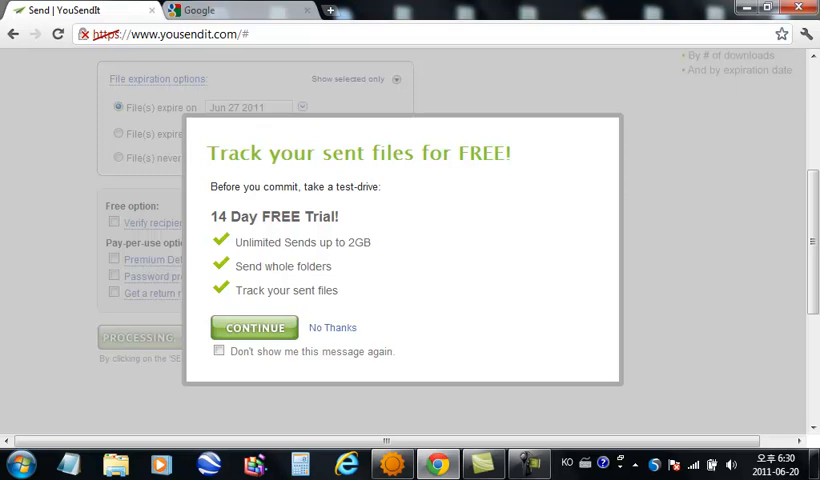
{"action": "left_click", "coordinate": [218, 351]}
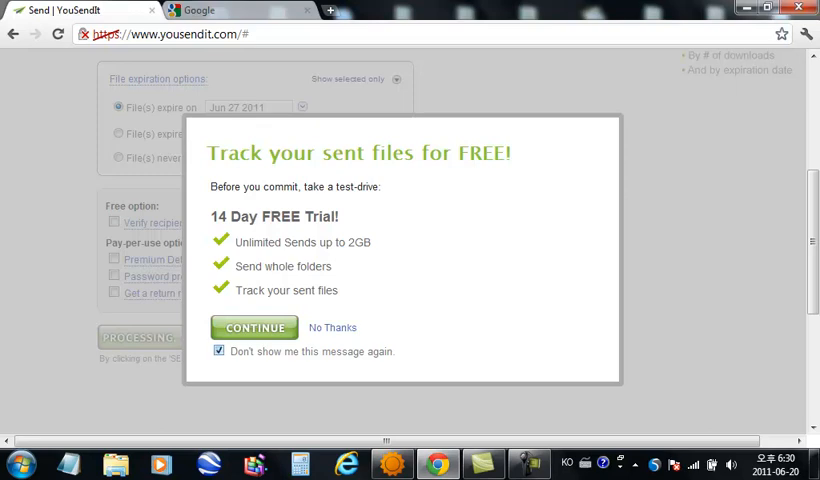